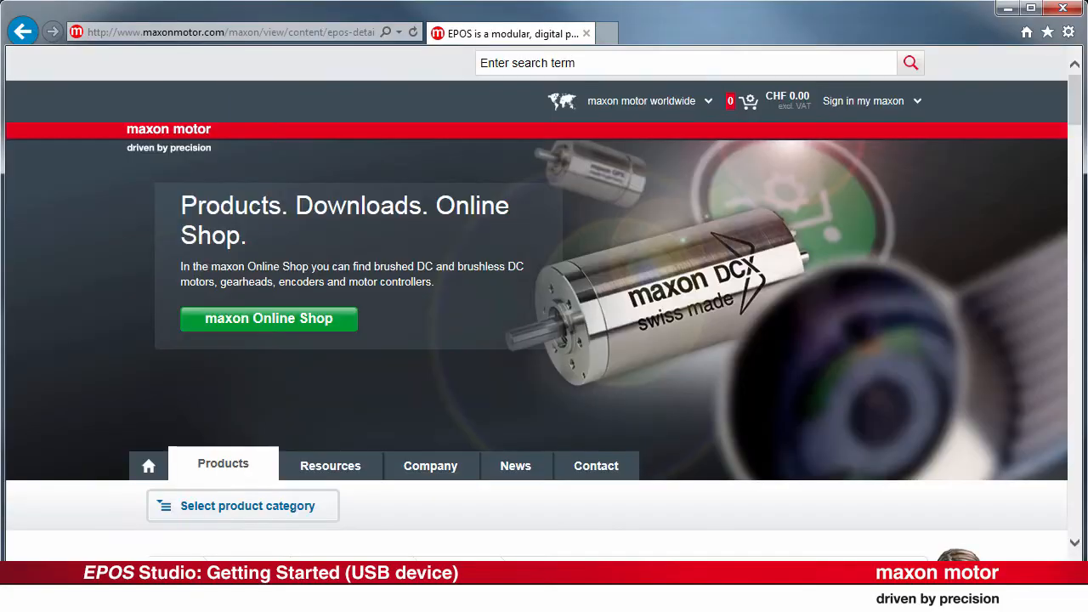
- Download the EPOS setup zip from the maxon page to the Desktop and open it
scroll("down", 3)
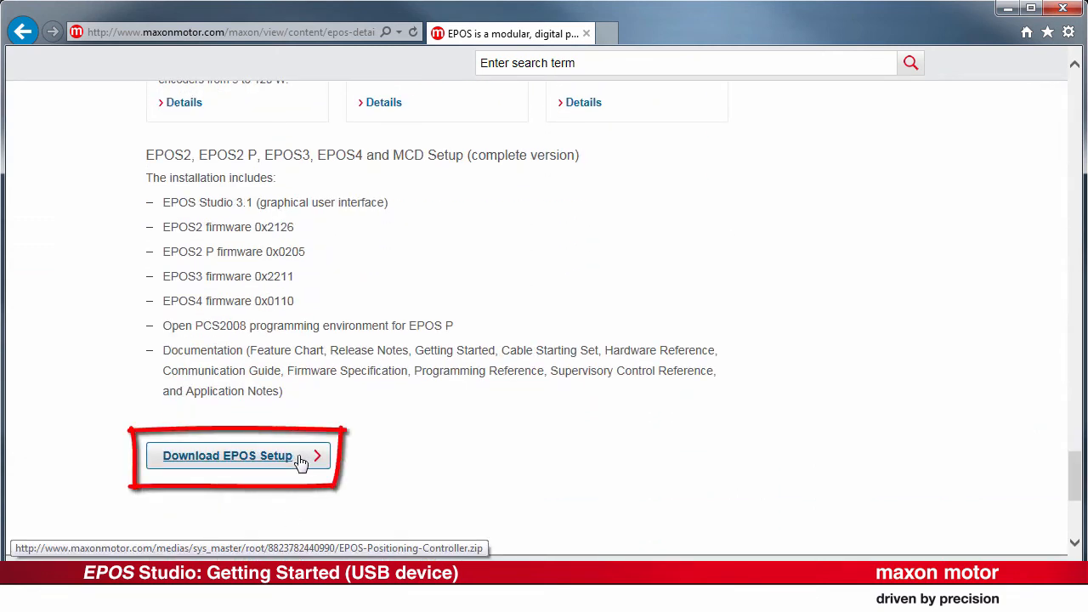
left_click(227, 456)
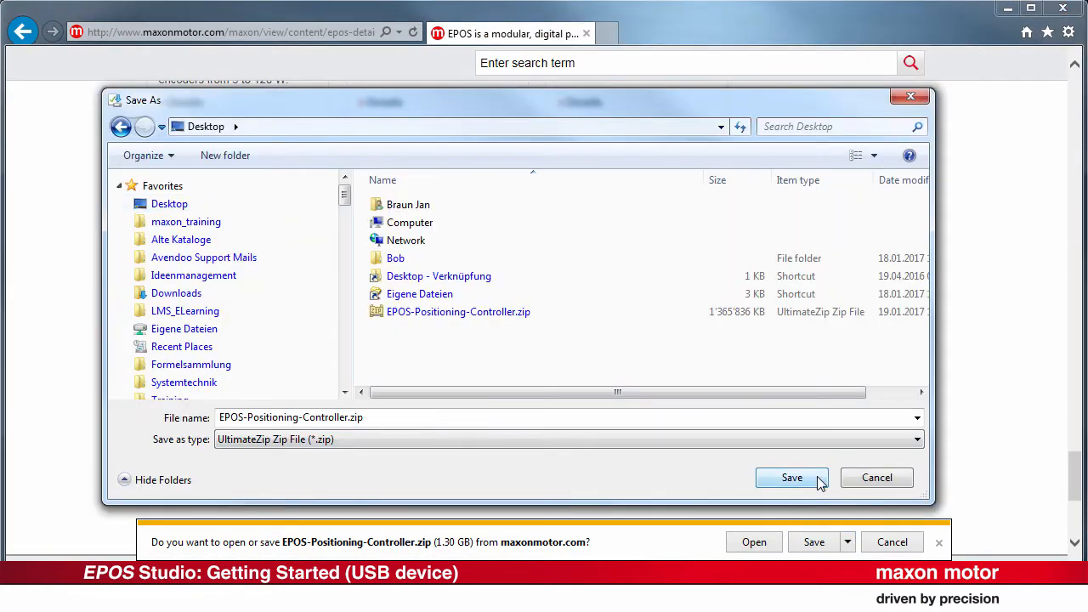
left_click(791, 477)
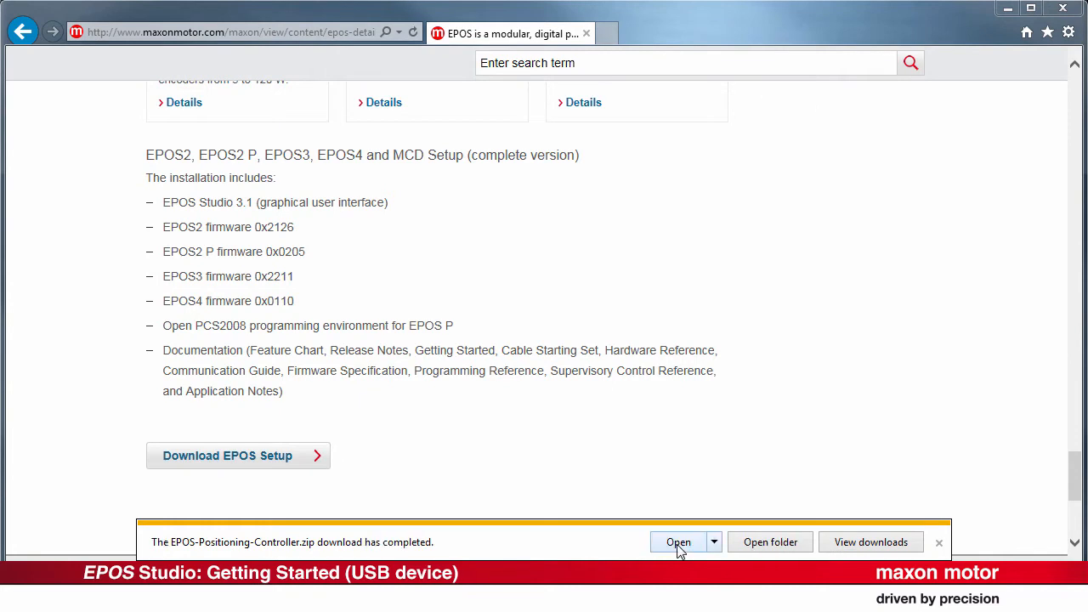
left_click(679, 542)
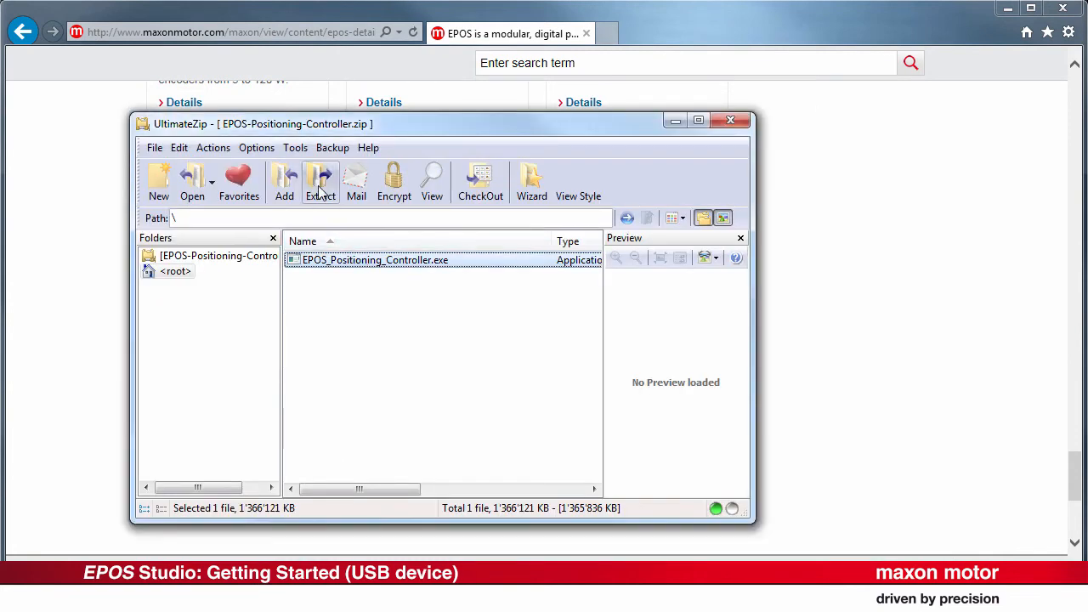
- Run EPOS_Positioning_Controller.exe from the archive to install EPOS Studio
double_click(374, 260)
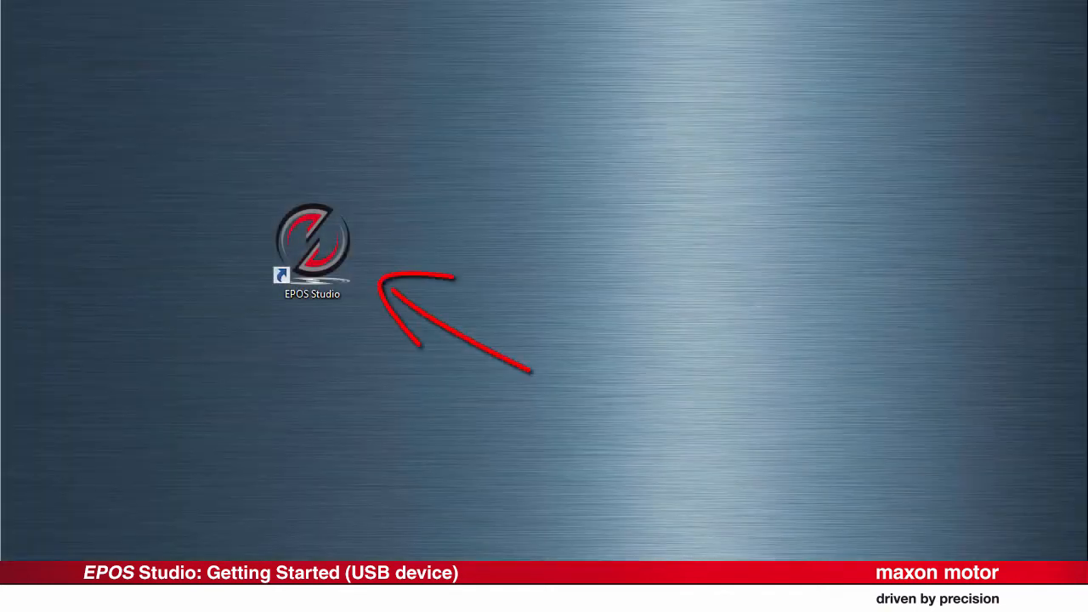
- Launch EPOS Studio from its desktop shortcut
double_click(312, 247)
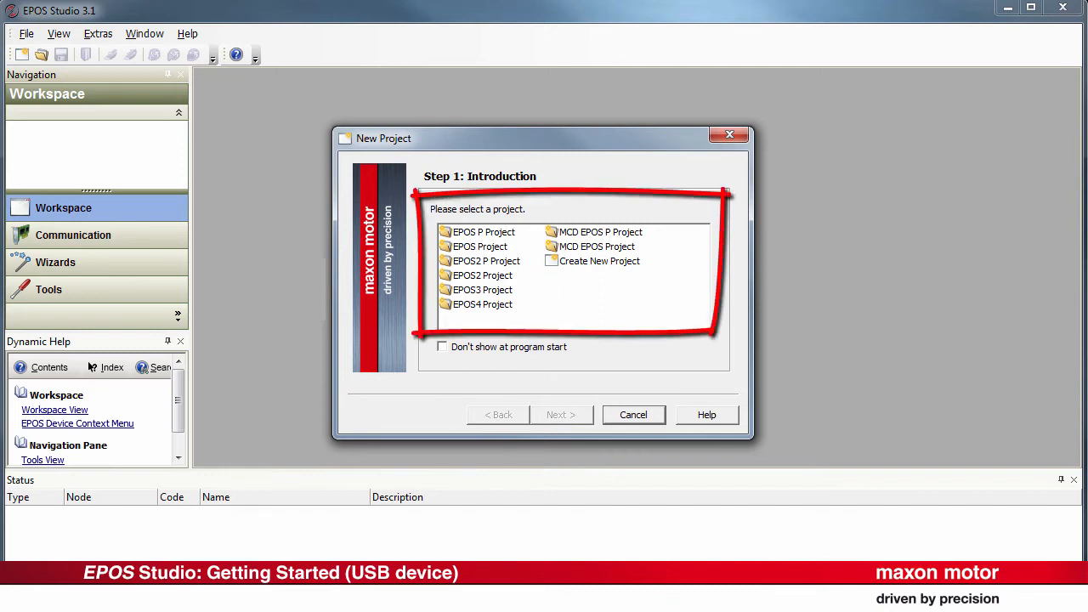
- Choose EPOS4 Project in the New Project wizard and advance to settings
left_click(482, 304)
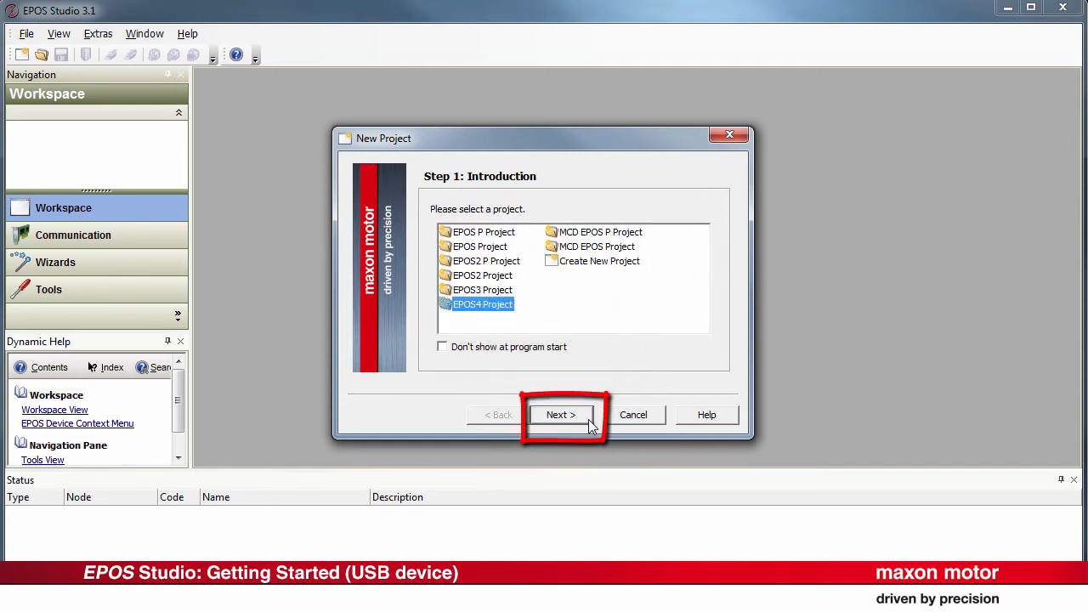
left_click(561, 415)
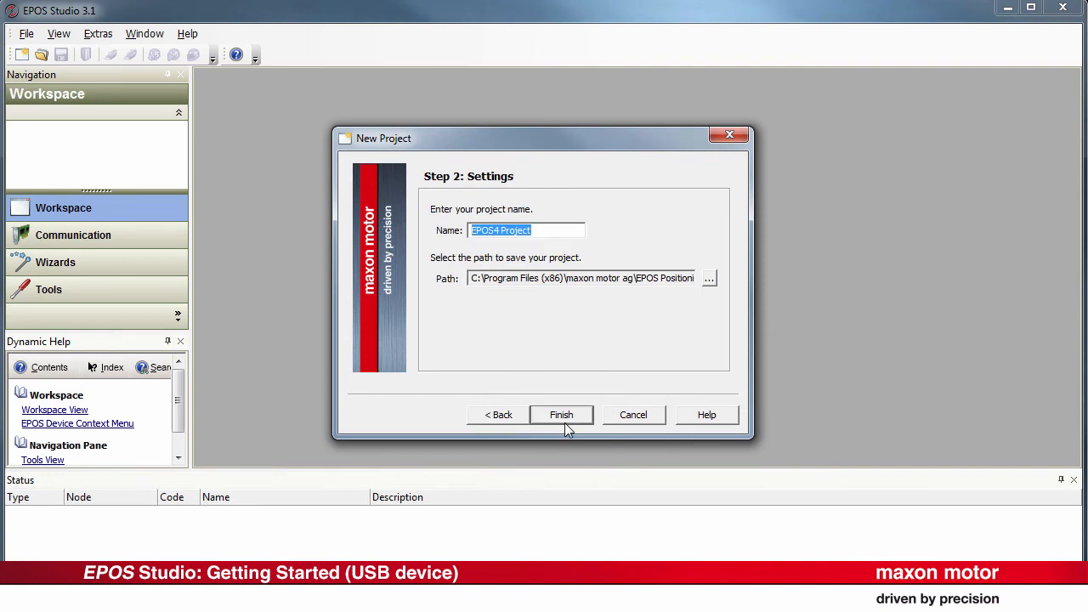
- Name the project 'EPOS4 Tutorial' and finish the wizard
type("EPOS4 Tutor")
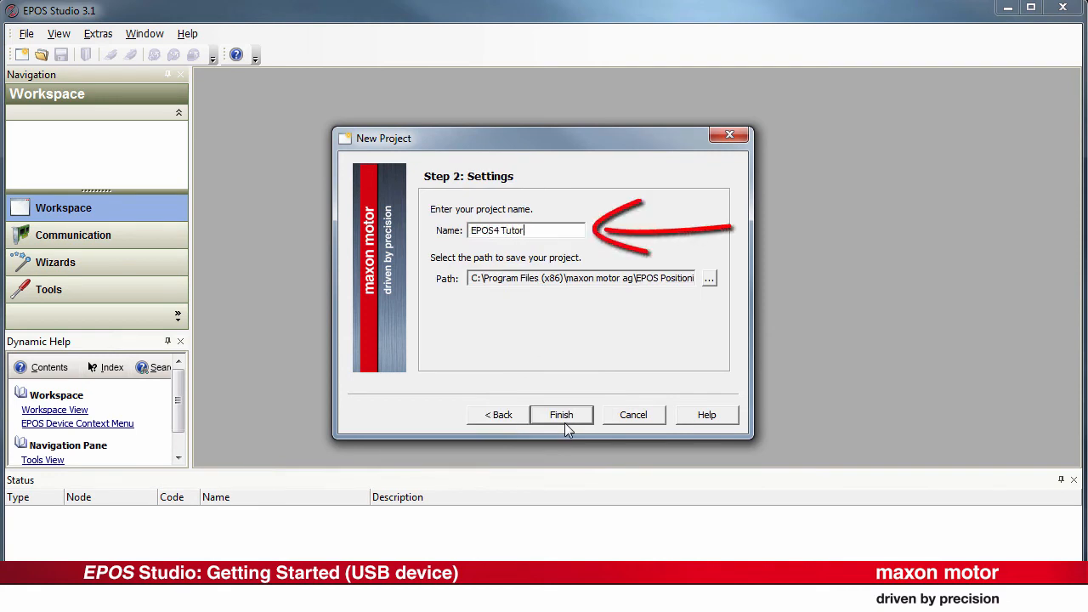
type("ial")
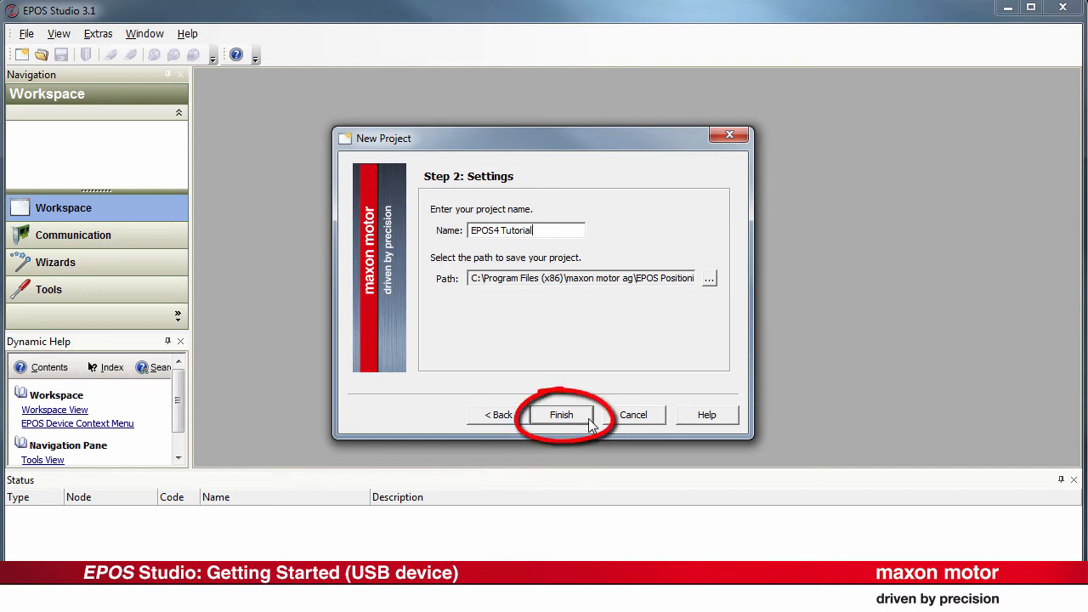
left_click(561, 415)
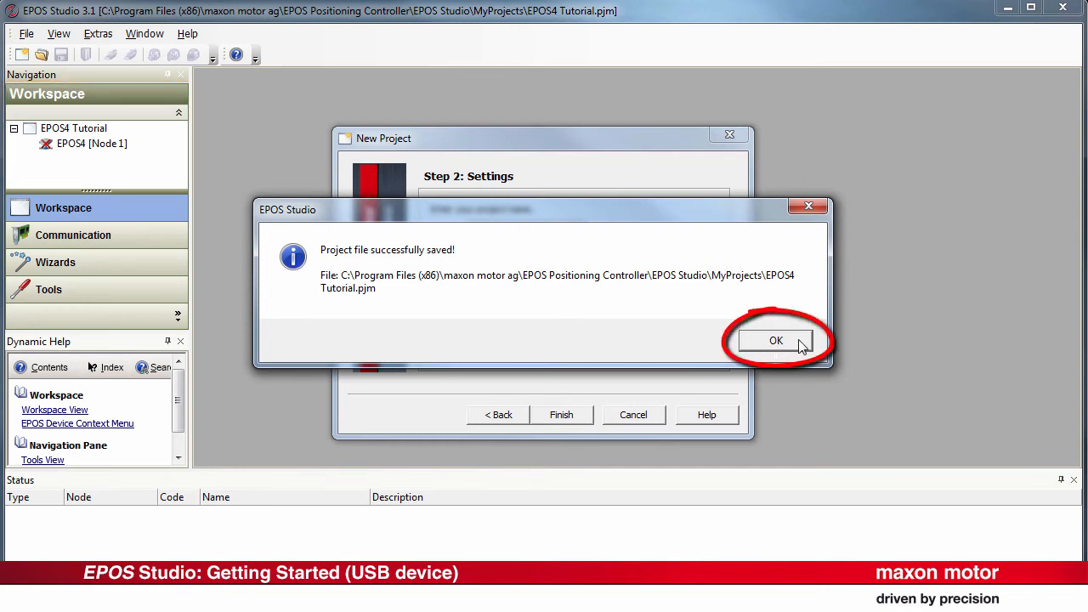
- Dismiss the save message and show the EPOS4 node on USB0 in Communication
left_click(775, 340)
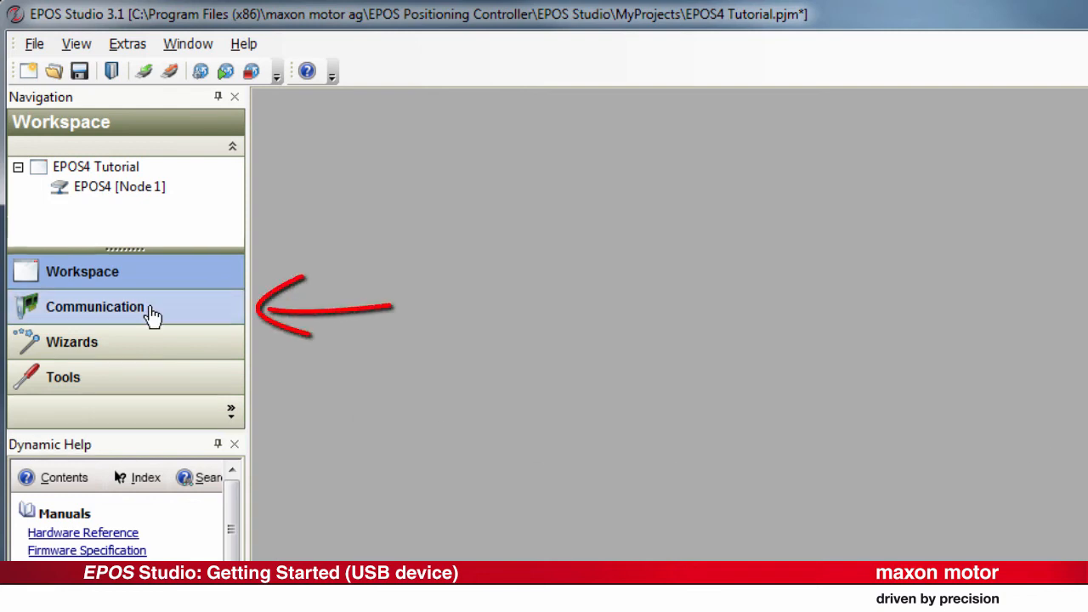
left_click(95, 307)
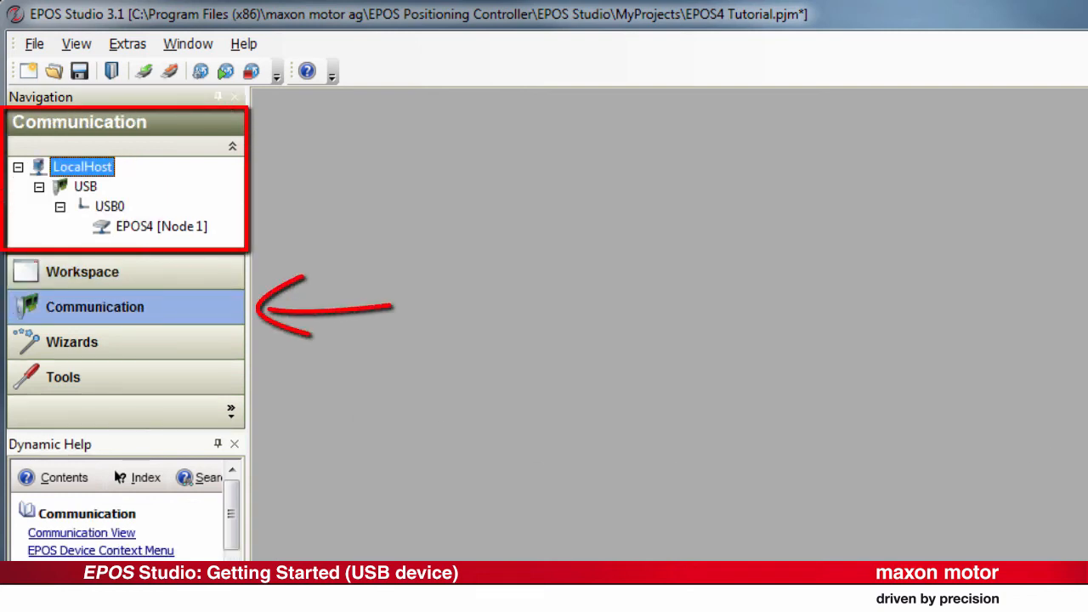